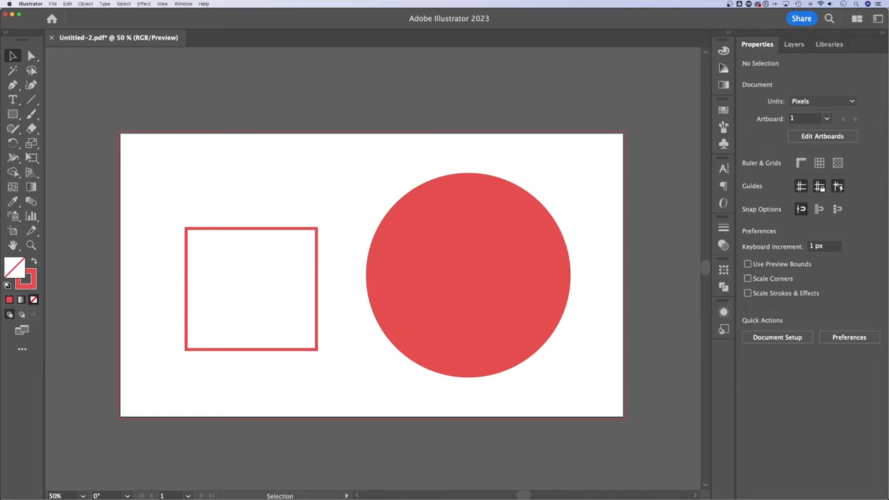
{"action": "mouse_move", "coordinate": [645, 304]}
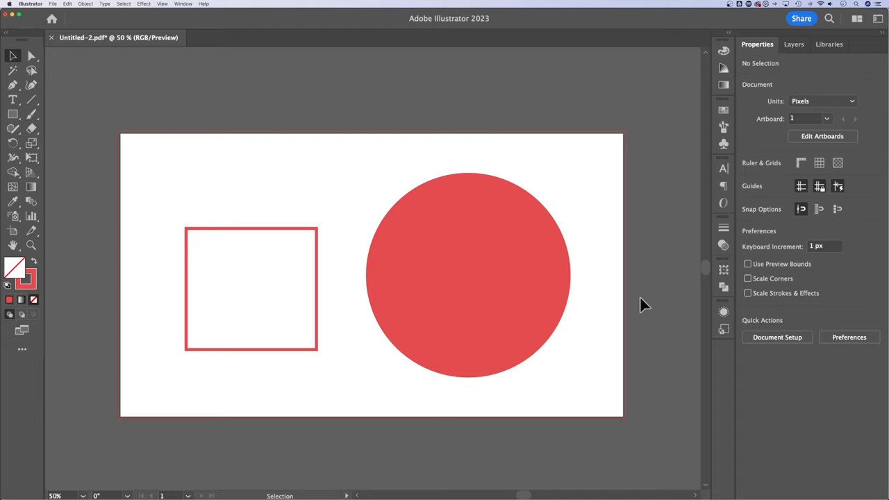
Select the solid red-filled circle on the artboard.
{"action": "left_click", "coordinate": [469, 274]}
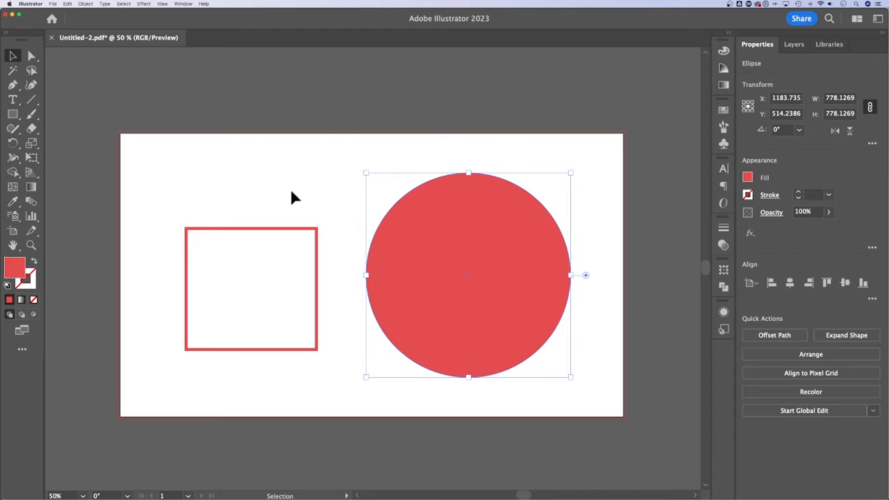
Pick the Eraser Tool from the toolbar's eraser group.
{"action": "left_click", "coordinate": [12, 128]}
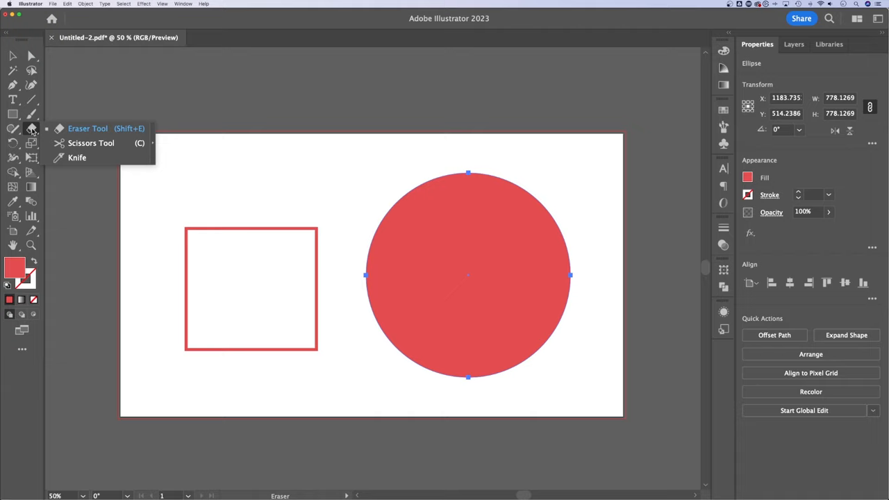
{"action": "mouse_move", "coordinate": [64, 158]}
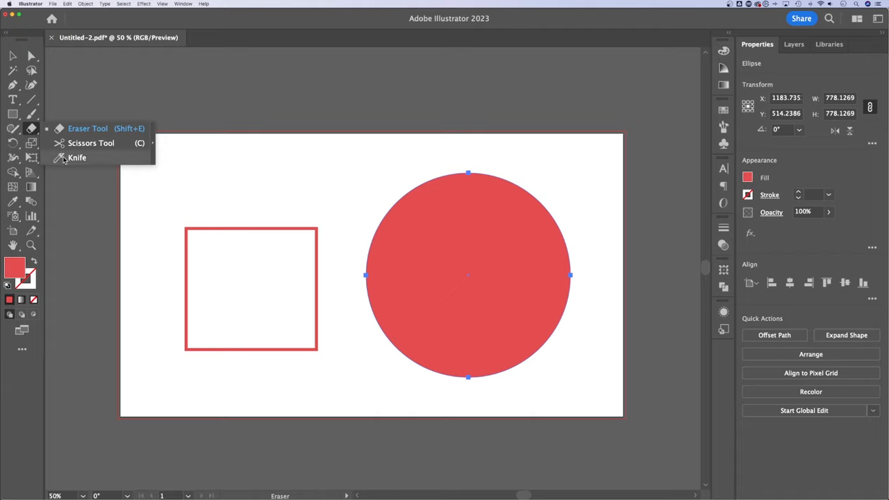
{"action": "mouse_move", "coordinate": [88, 128]}
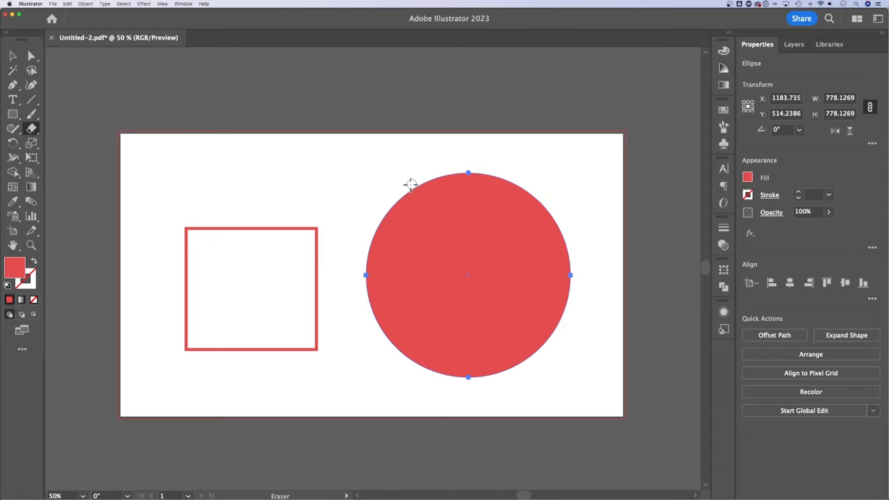
{"action": "mouse_move", "coordinate": [398, 180]}
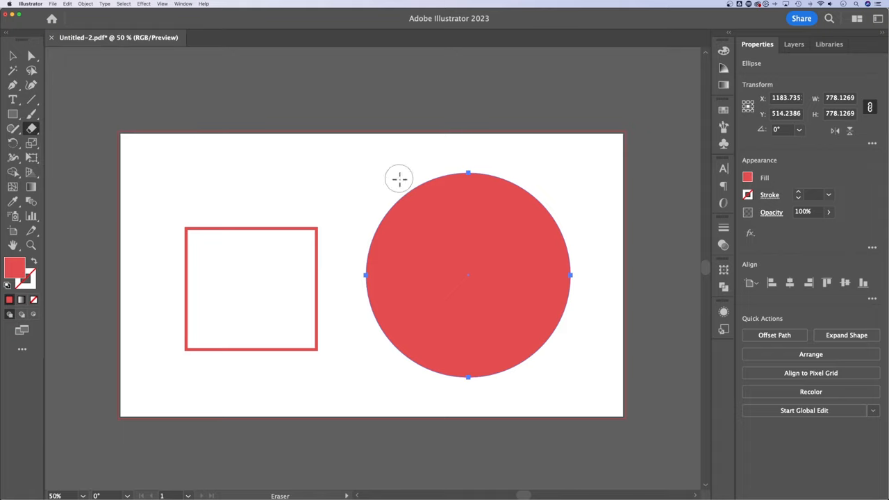
{"action": "mouse_move", "coordinate": [398, 182]}
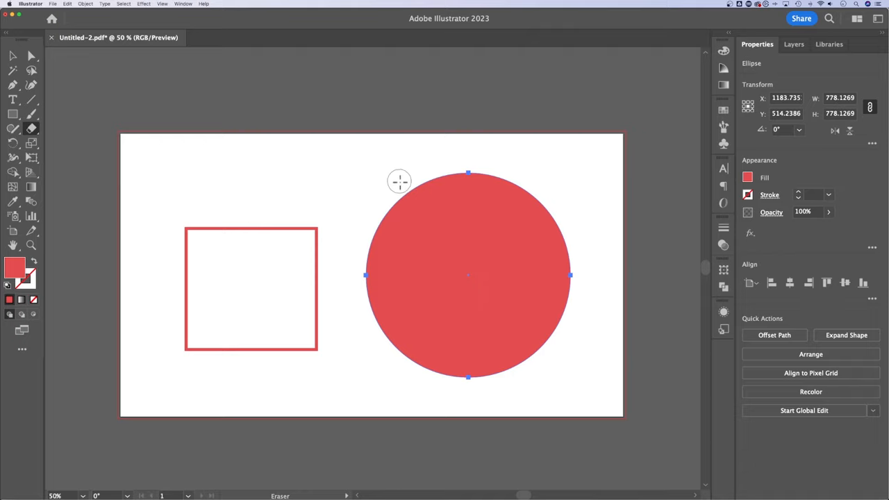
{"action": "mouse_move", "coordinate": [409, 189]}
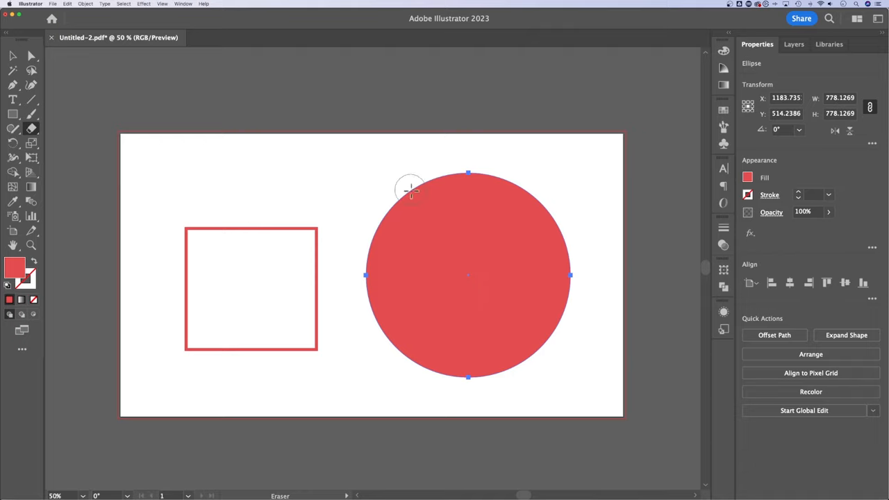
{"action": "double_click", "coordinate": [31, 128]}
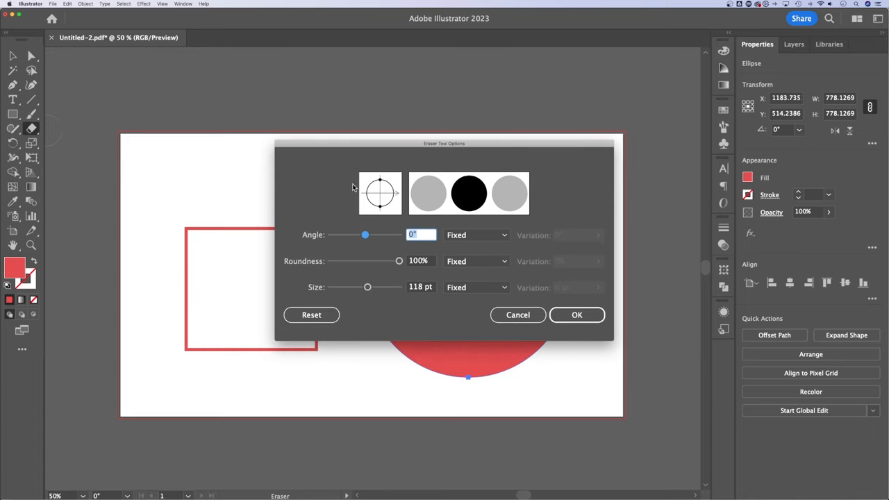
{"action": "mouse_move", "coordinate": [379, 201]}
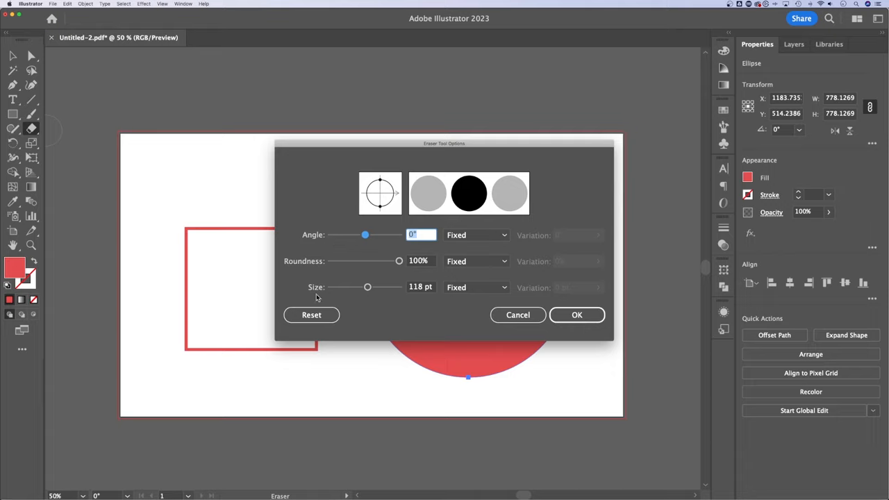
{"action": "mouse_move", "coordinate": [609, 320]}
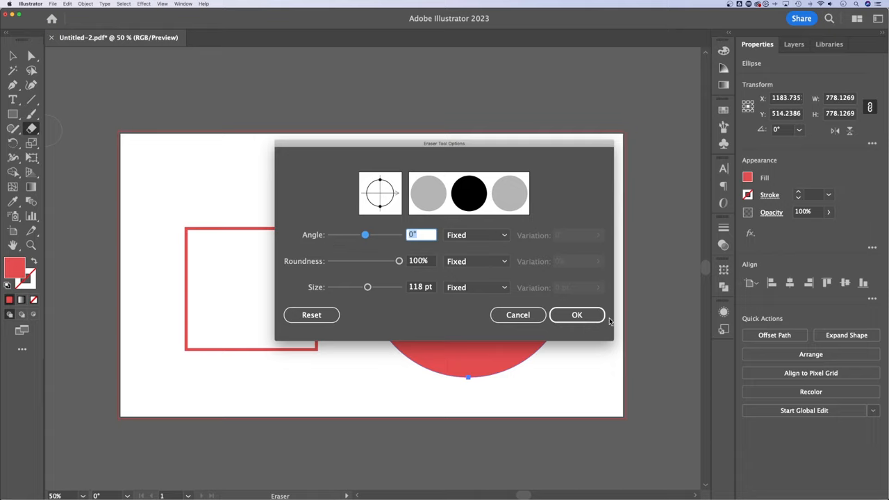
{"action": "left_click", "coordinate": [578, 315]}
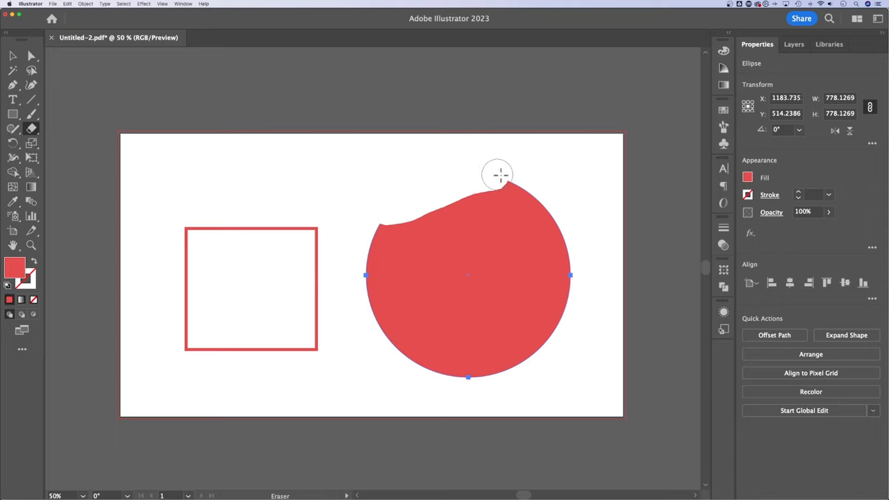
Erase a curved chunk from the red circle's top, then more from its upper-left edge.
{"action": "left_click_drag", "start_coordinate": [497, 174], "coordinate": [476, 253]}
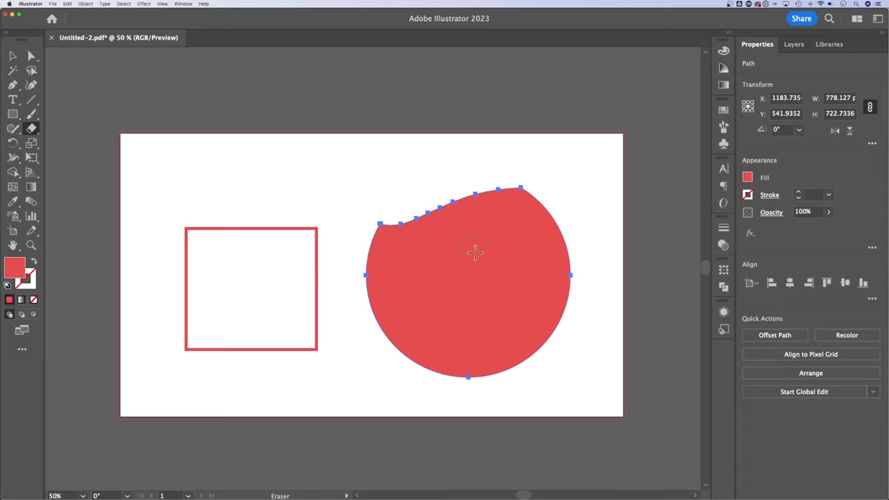
{"action": "mouse_move", "coordinate": [353, 227]}
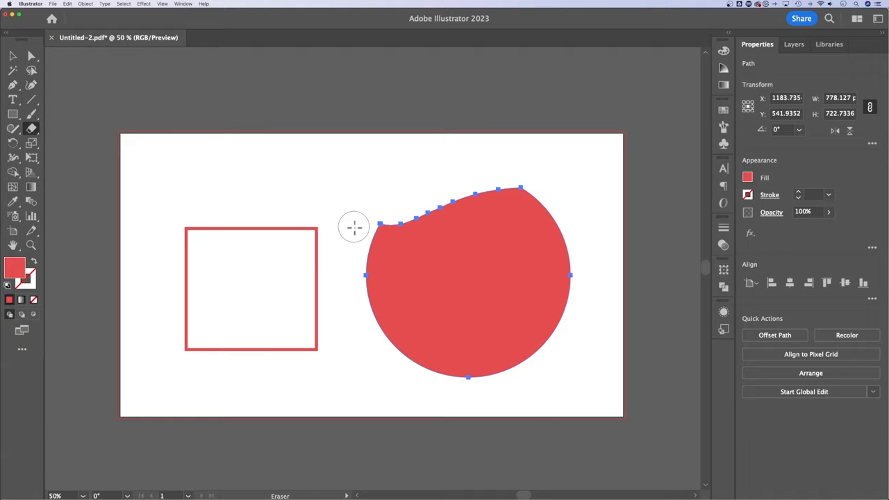
{"action": "left_click_drag", "start_coordinate": [354, 227], "coordinate": [526, 192]}
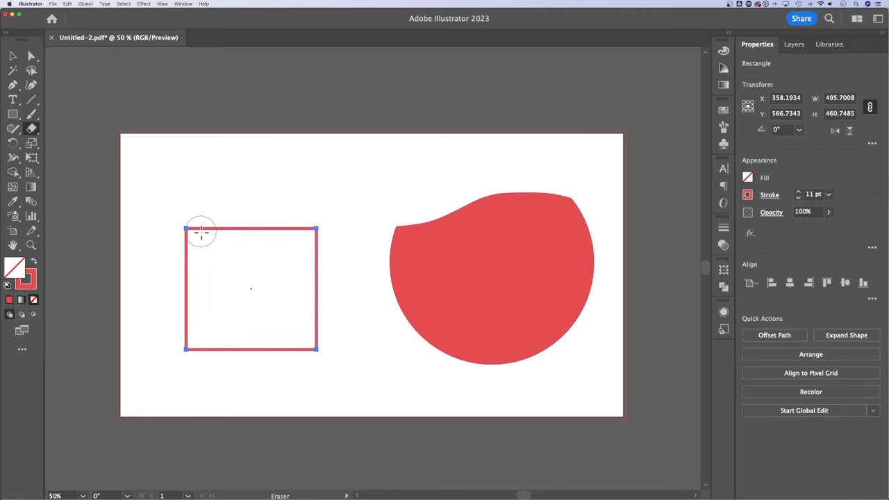
Erase the square's top right and top left corners, then trim its top edge lower.
{"action": "left_click_drag", "start_coordinate": [202, 233], "coordinate": [255, 232]}
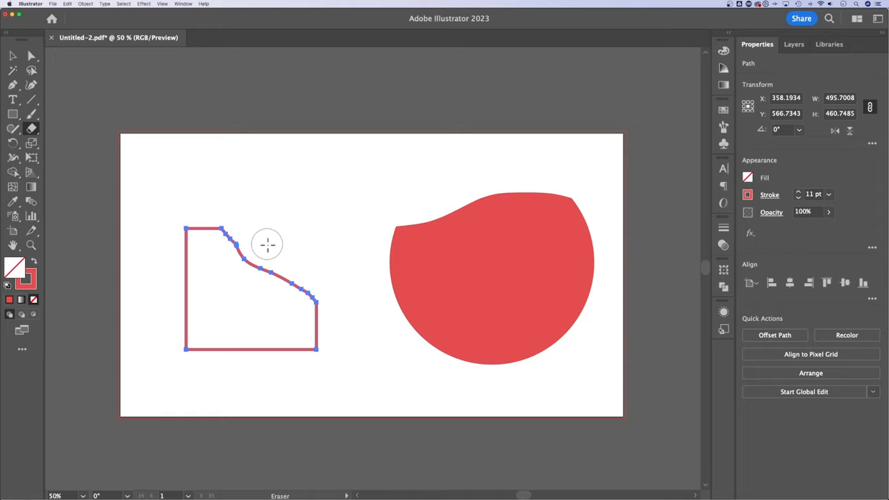
{"action": "mouse_move", "coordinate": [166, 235]}
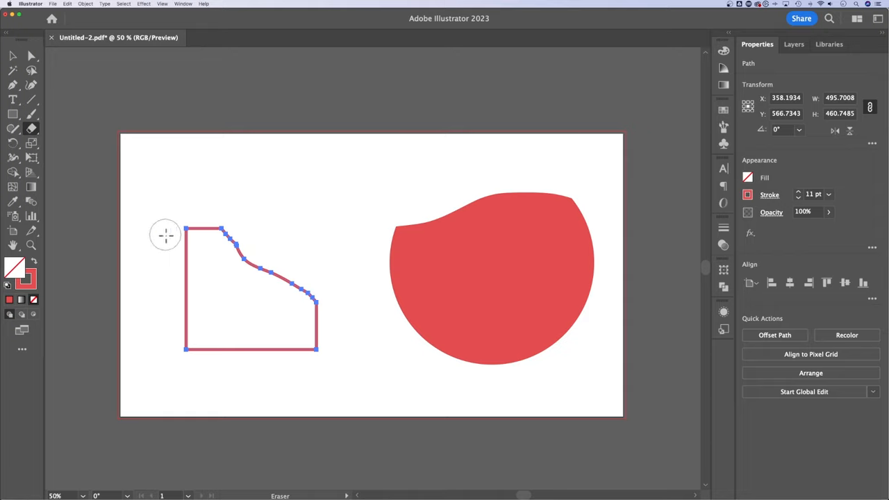
{"action": "left_click_drag", "start_coordinate": [165, 234], "coordinate": [166, 264]}
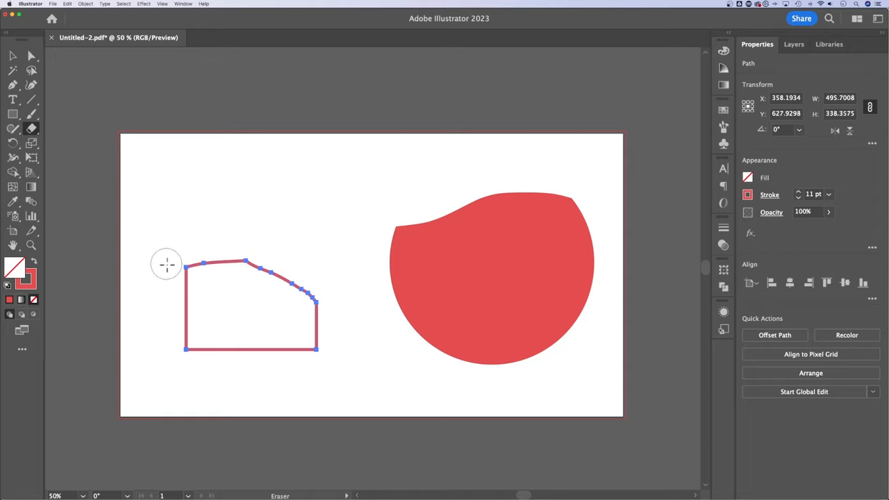
{"action": "left_click_drag", "start_coordinate": [167, 264], "coordinate": [325, 306]}
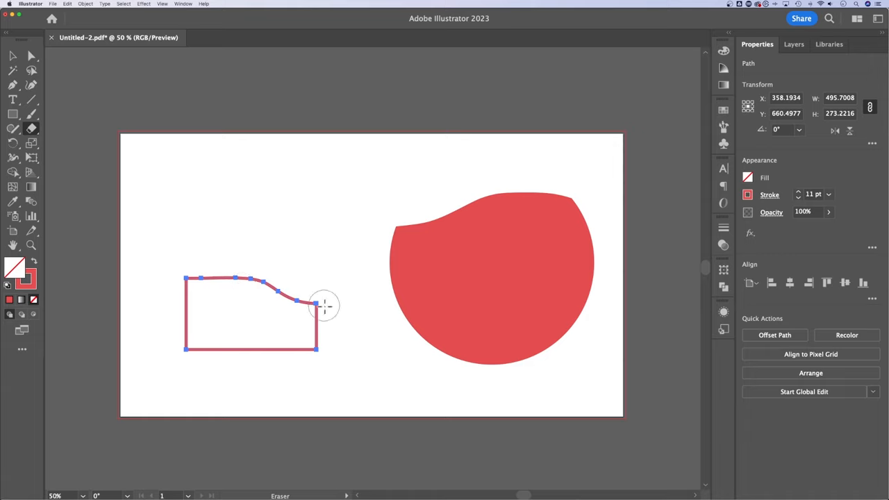
{"action": "mouse_move", "coordinate": [85, 161]}
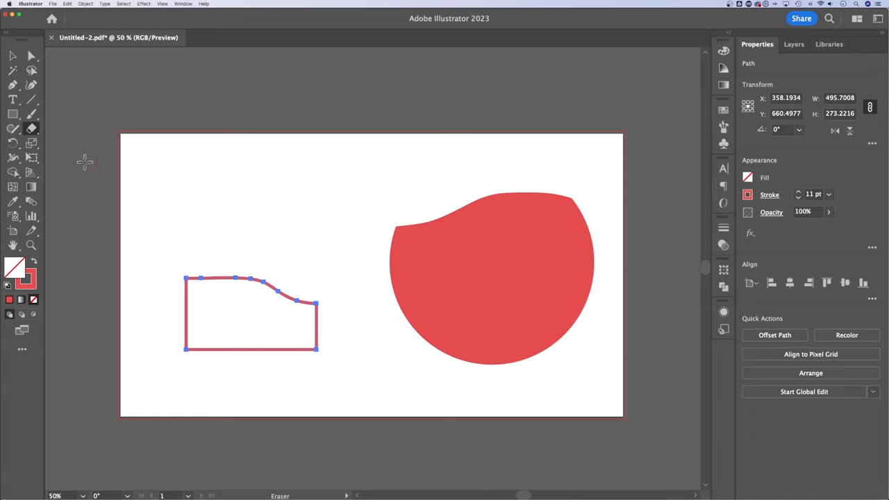
Switch from the Eraser to the Path Eraser tool in the eraser group.
{"action": "left_click", "coordinate": [12, 129]}
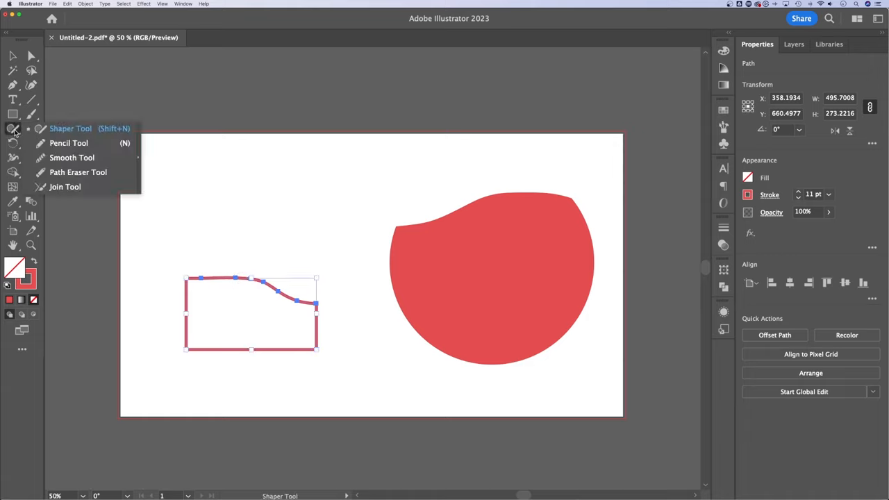
{"action": "mouse_move", "coordinate": [62, 142]}
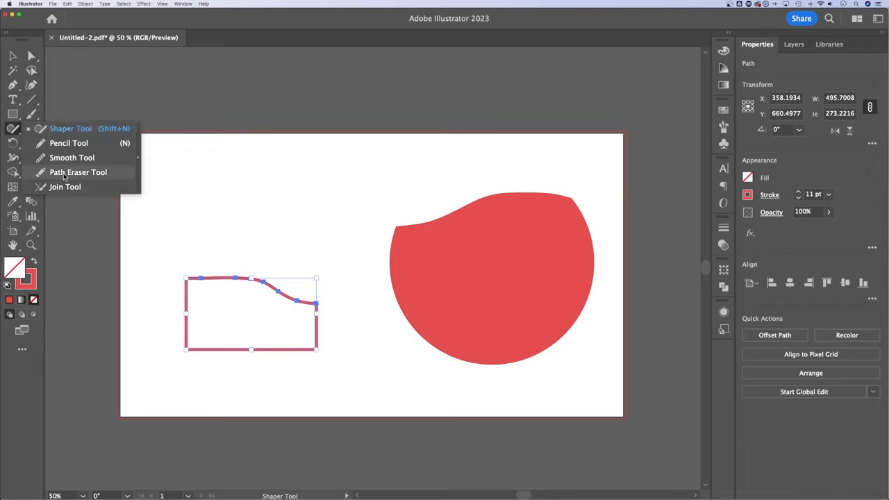
{"action": "left_click", "coordinate": [77, 172]}
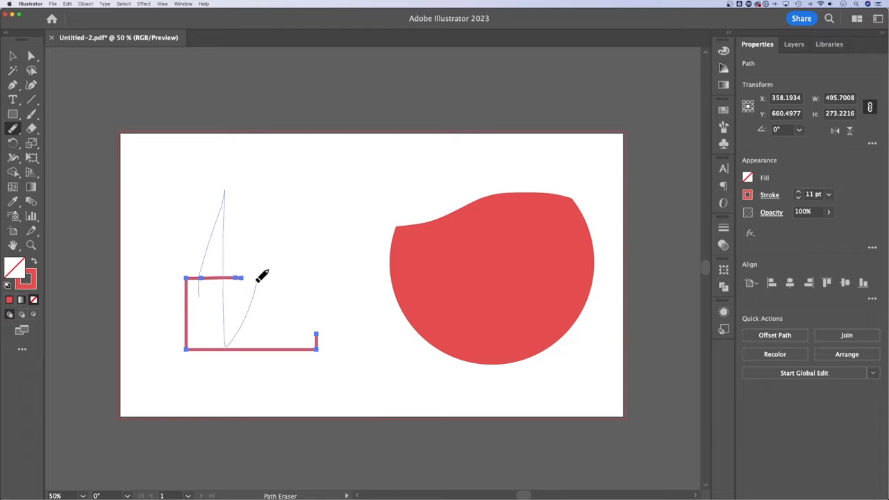
Erase more of the bracket's top edge, leaving short top and right stubs.
{"action": "left_click_drag", "start_coordinate": [243, 264], "coordinate": [332, 375]}
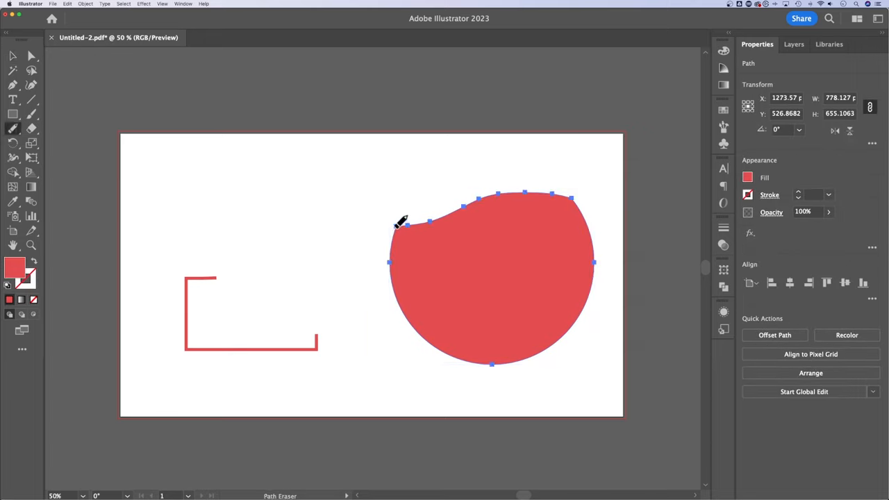
Path-erase down the red circle's left side, leaving a straight diagonal closing edge.
{"action": "left_click_drag", "start_coordinate": [399, 222], "coordinate": [403, 292]}
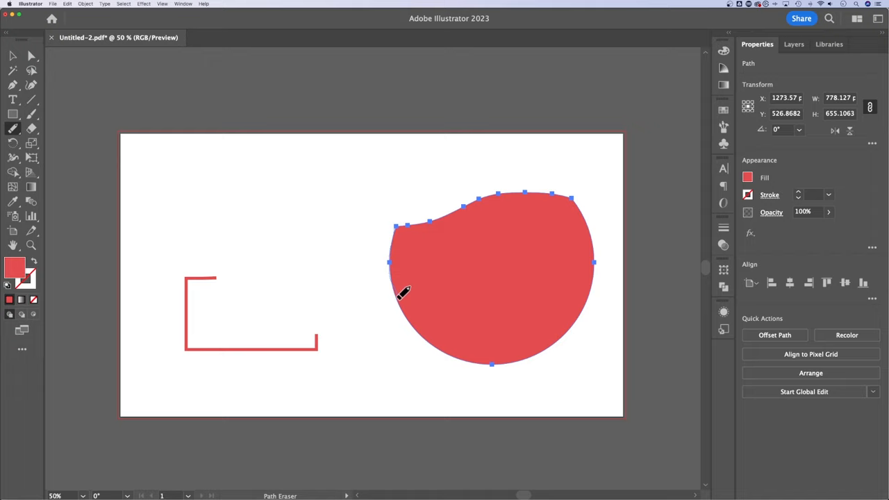
{"action": "left_click_drag", "start_coordinate": [403, 292], "coordinate": [455, 356]}
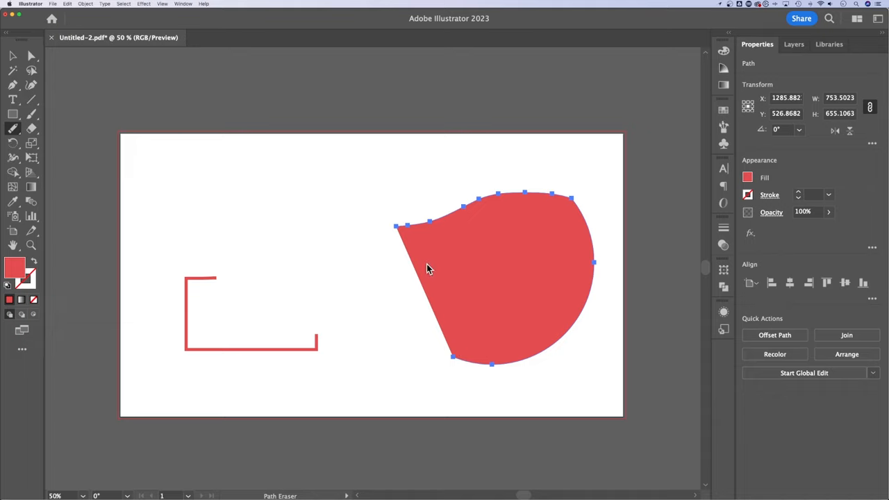
{"action": "mouse_move", "coordinate": [11, 129]}
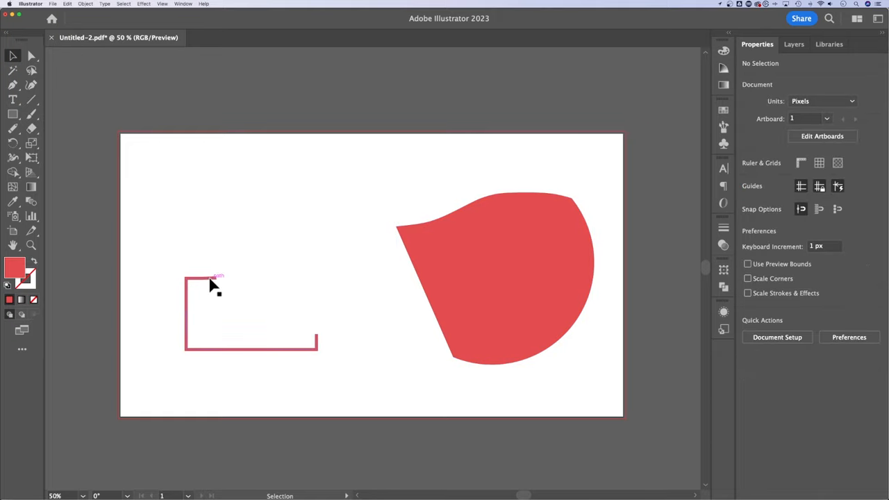
Delete the bracket's left side and top stub, then deselect the remaining bottom line.
{"action": "left_click", "coordinate": [212, 284]}
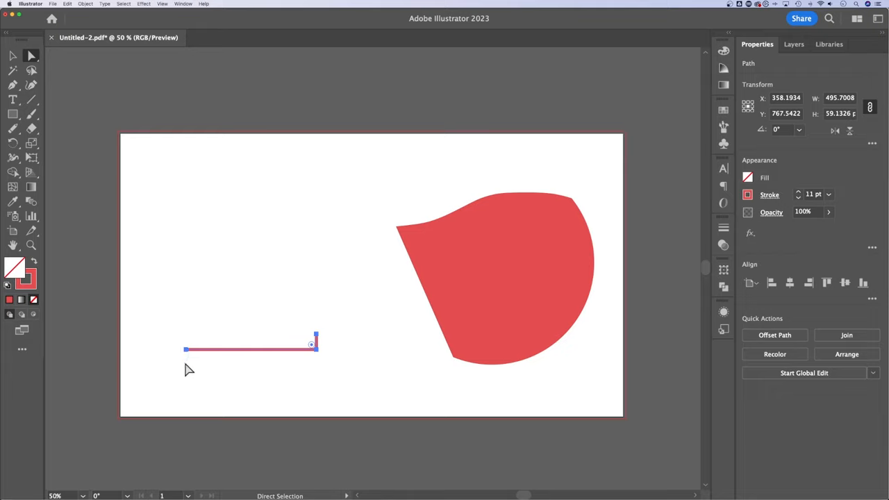
{"action": "mouse_move", "coordinate": [318, 356]}
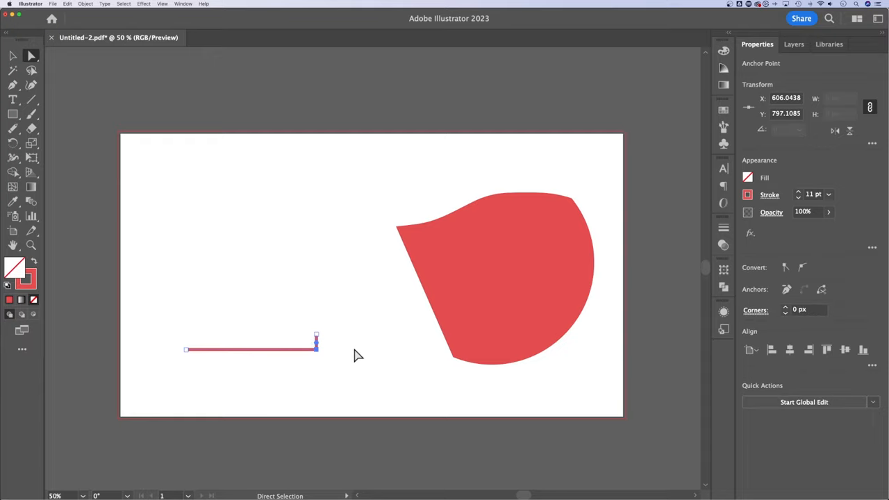
{"action": "left_click", "coordinate": [166, 216]}
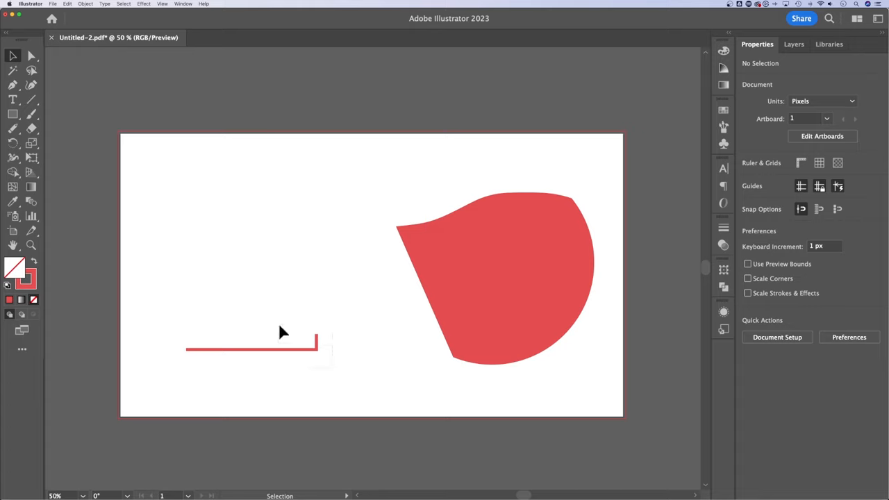
Delete the bottom line's corner anchor and a red-shape outline point, then deselect.
{"action": "left_click", "coordinate": [252, 347]}
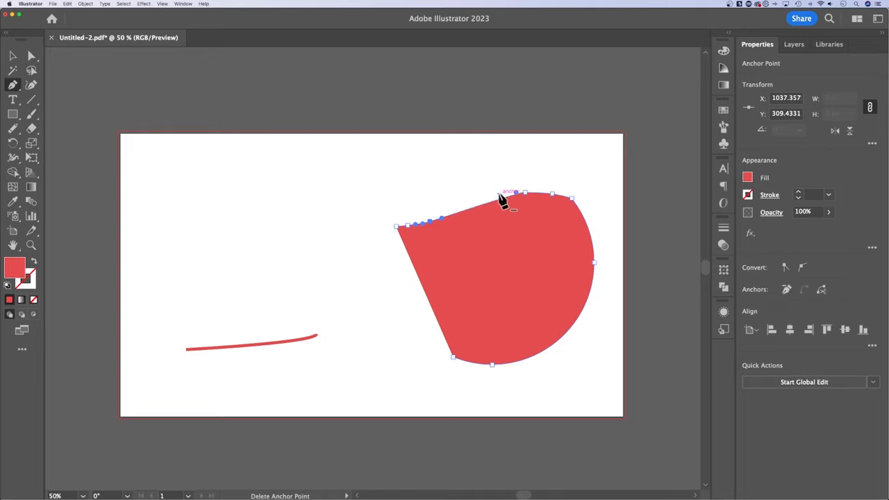
{"action": "mouse_move", "coordinate": [527, 201]}
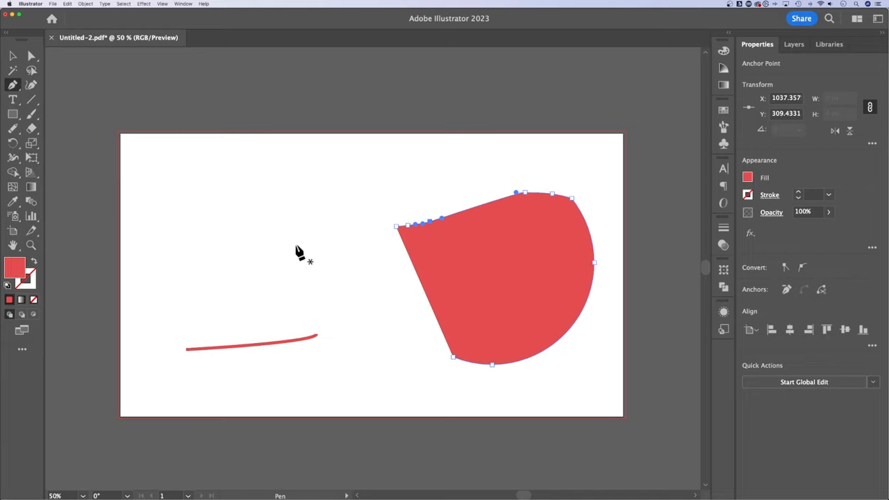
{"action": "left_click", "coordinate": [31, 55]}
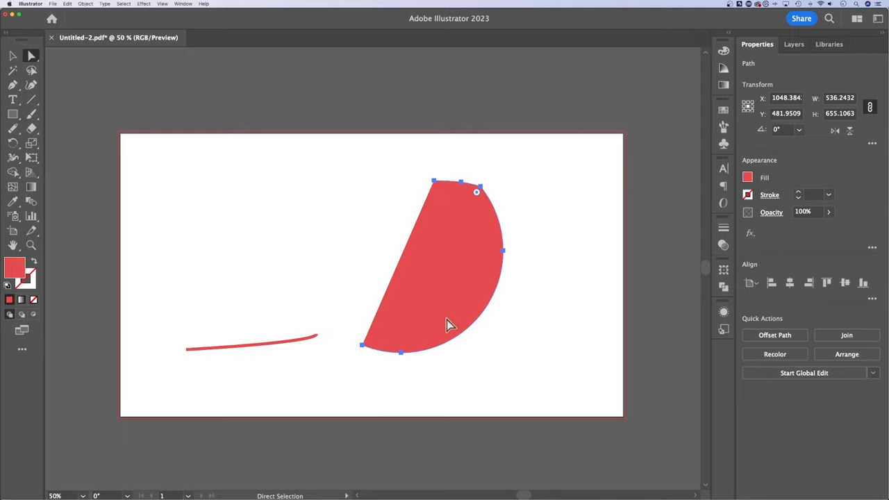
{"action": "mouse_move", "coordinate": [443, 295]}
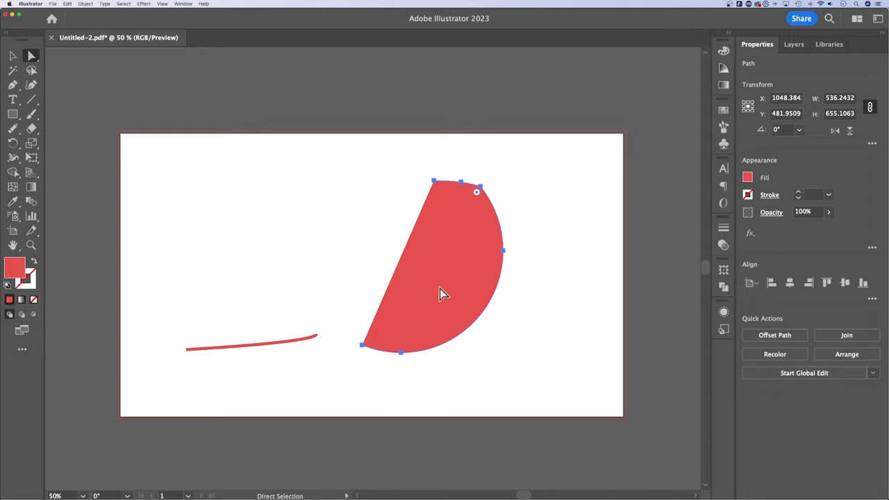
{"action": "left_click", "coordinate": [549, 260]}
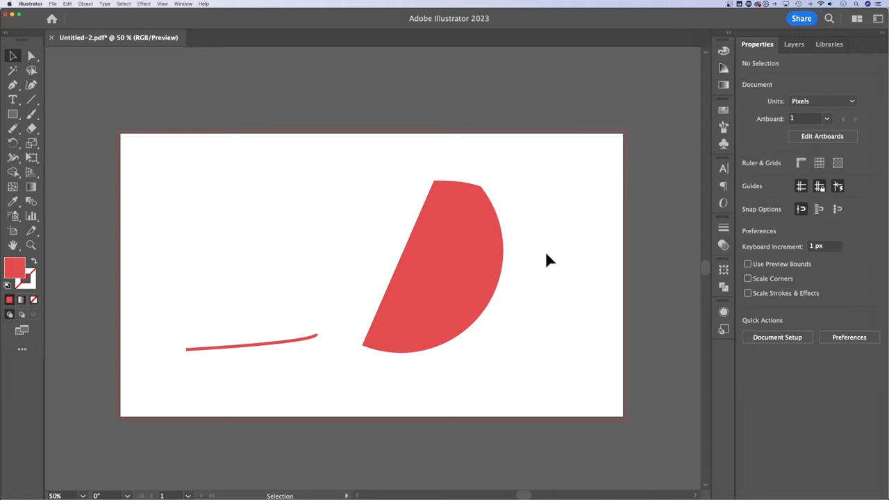
{"action": "mouse_move", "coordinate": [165, 203]}
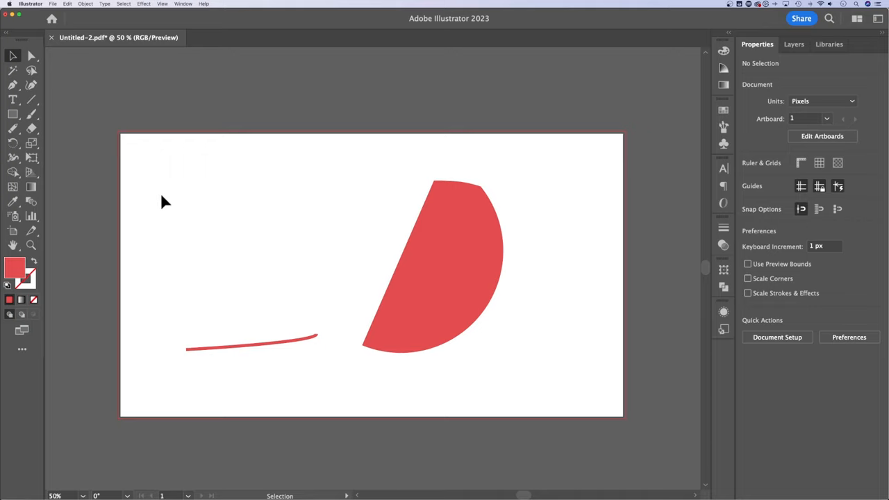
Create a 3-sided polygon with 50 px radius and nudge the triangle slightly upward.
{"action": "left_click", "coordinate": [11, 99]}
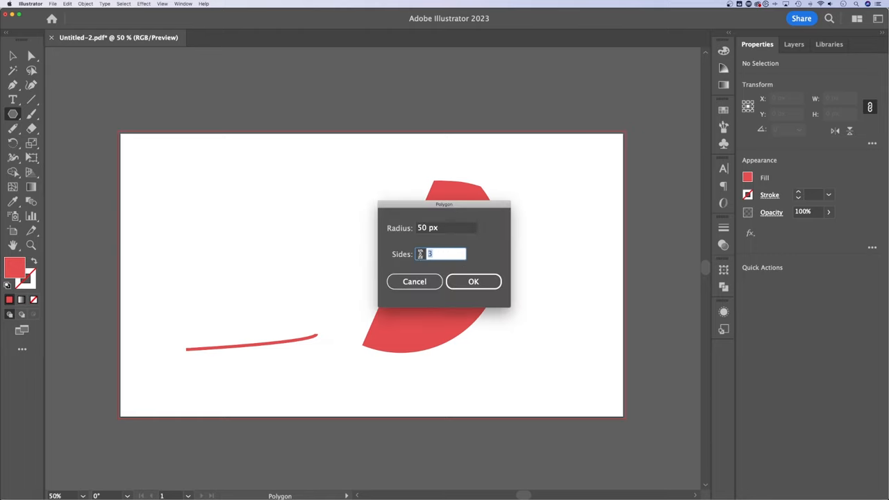
{"action": "left_click", "coordinate": [473, 281]}
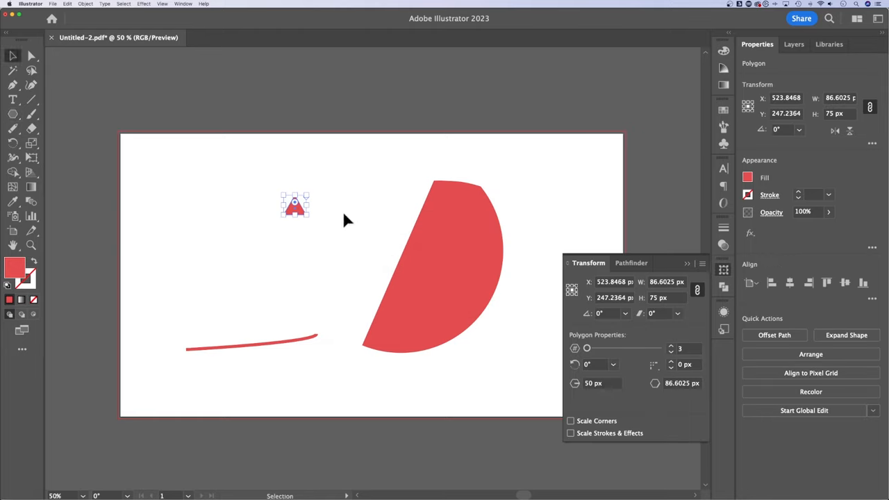
{"action": "left_click_drag", "start_coordinate": [295, 205], "coordinate": [299, 195]}
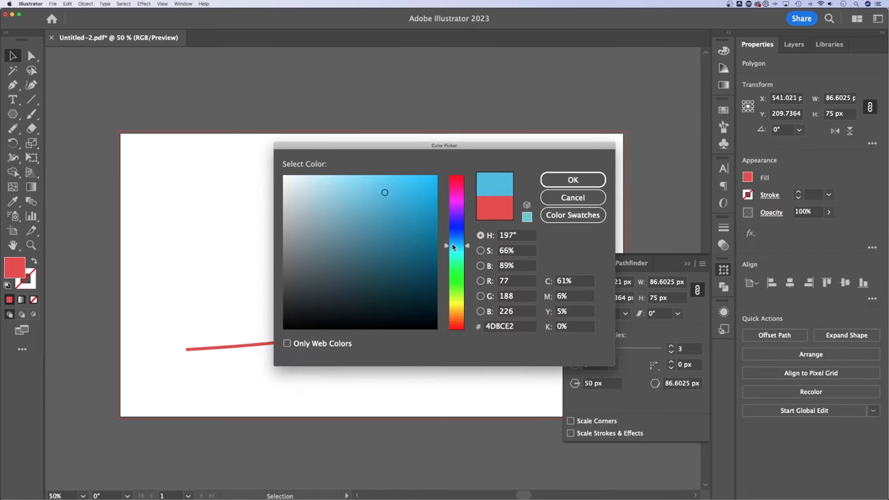
Fill the triangle light blue and move it over the red half-disc's upper area.
{"action": "left_click", "coordinate": [572, 179]}
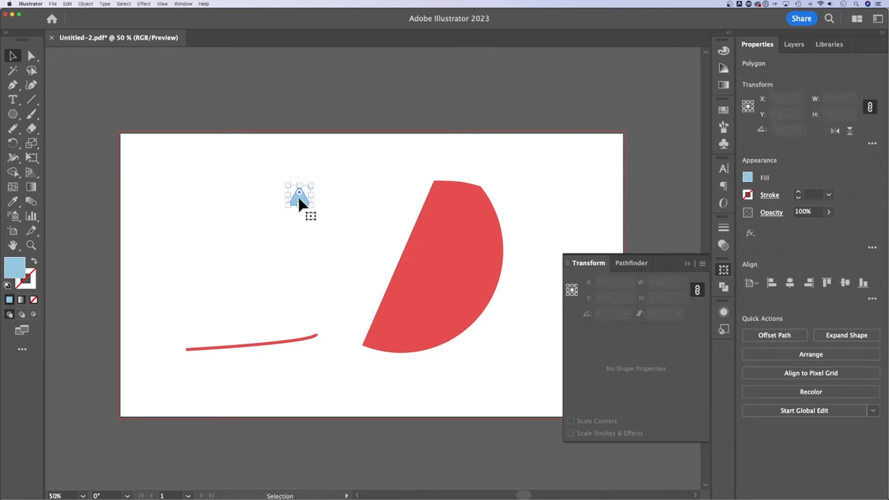
{"action": "left_click_drag", "start_coordinate": [299, 195], "coordinate": [459, 212]}
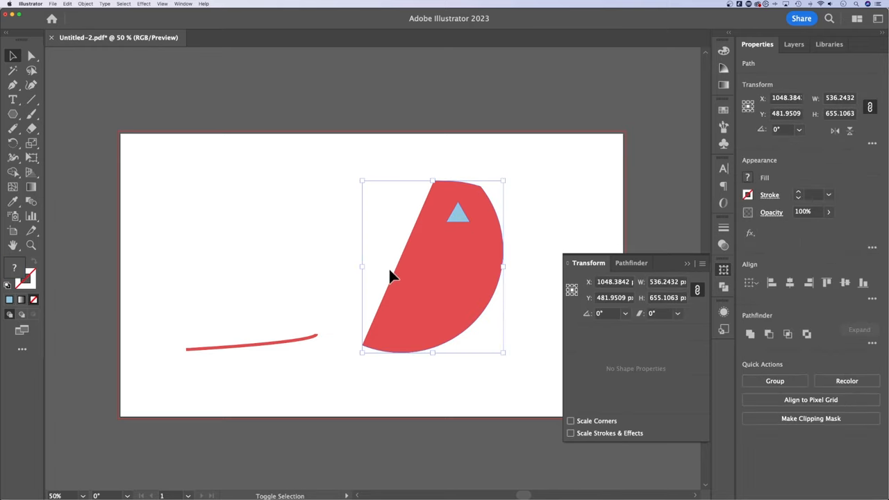
Apply Pathfinder Minus Front to cut a triangular hole in the red half-disc.
{"action": "left_click", "coordinate": [11, 171]}
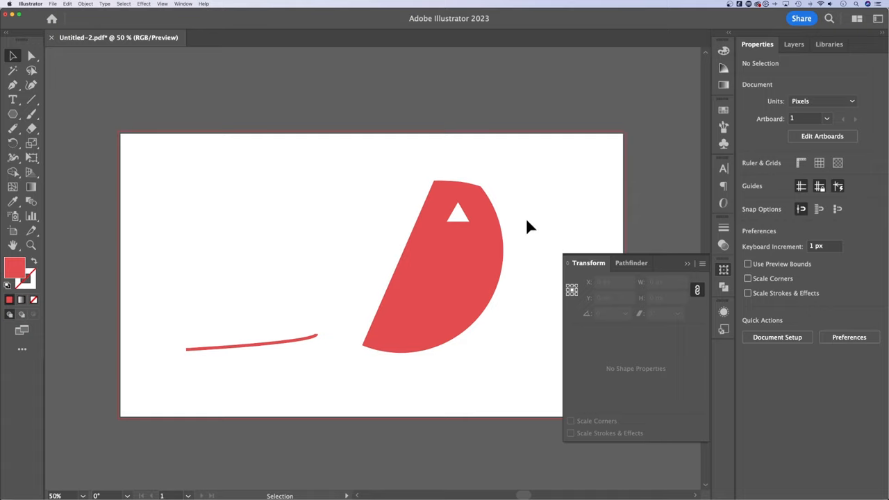
{"action": "mouse_move", "coordinate": [546, 223]}
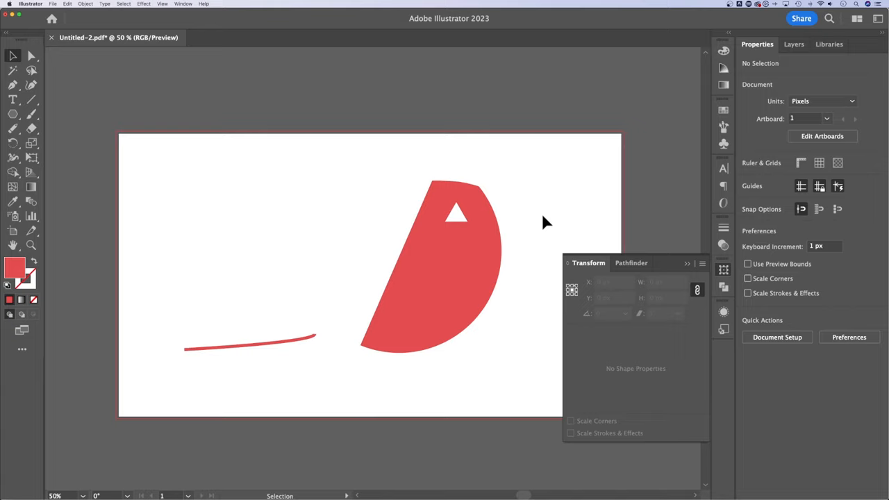
Switch to the Eraser tool from the toolbar.
{"action": "left_click", "coordinate": [32, 129]}
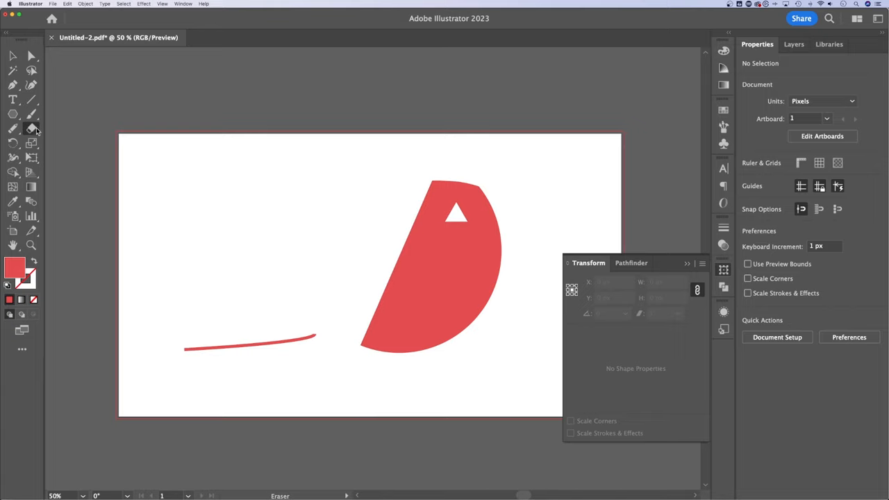